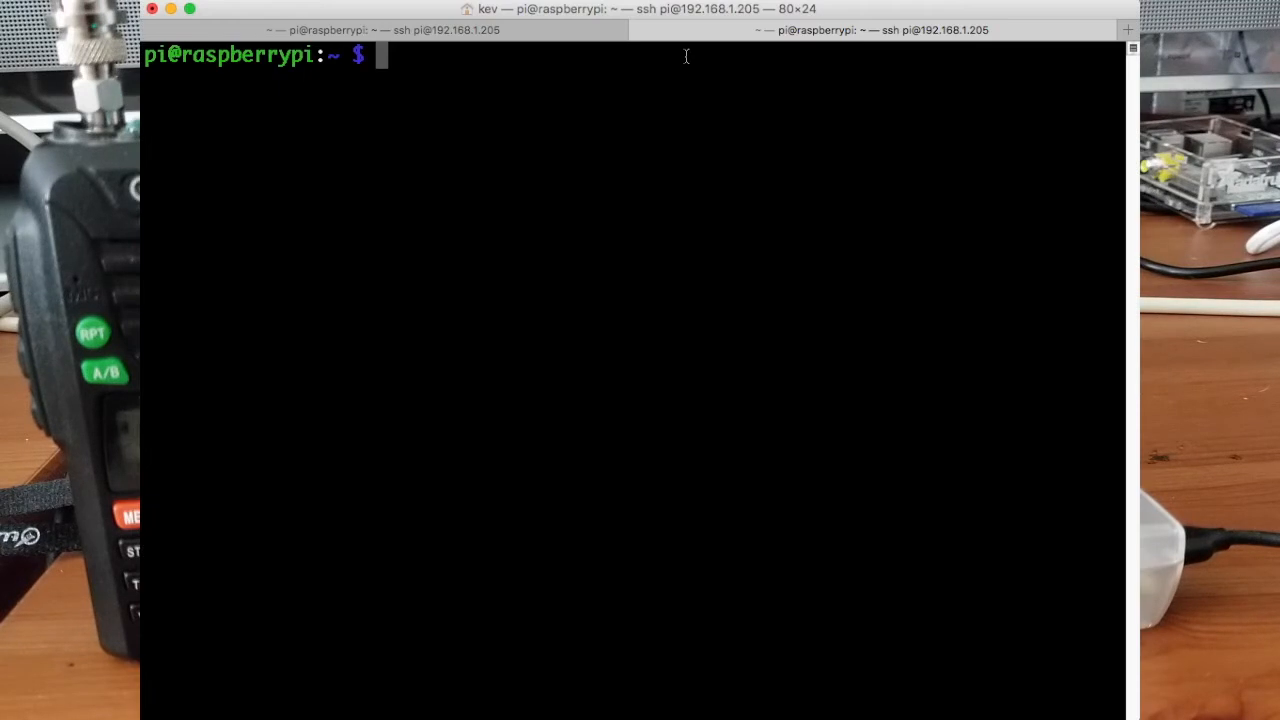
Start Dire Wolf with 'direwolf -t 0' in the first SSH tab.
text(direwolf)
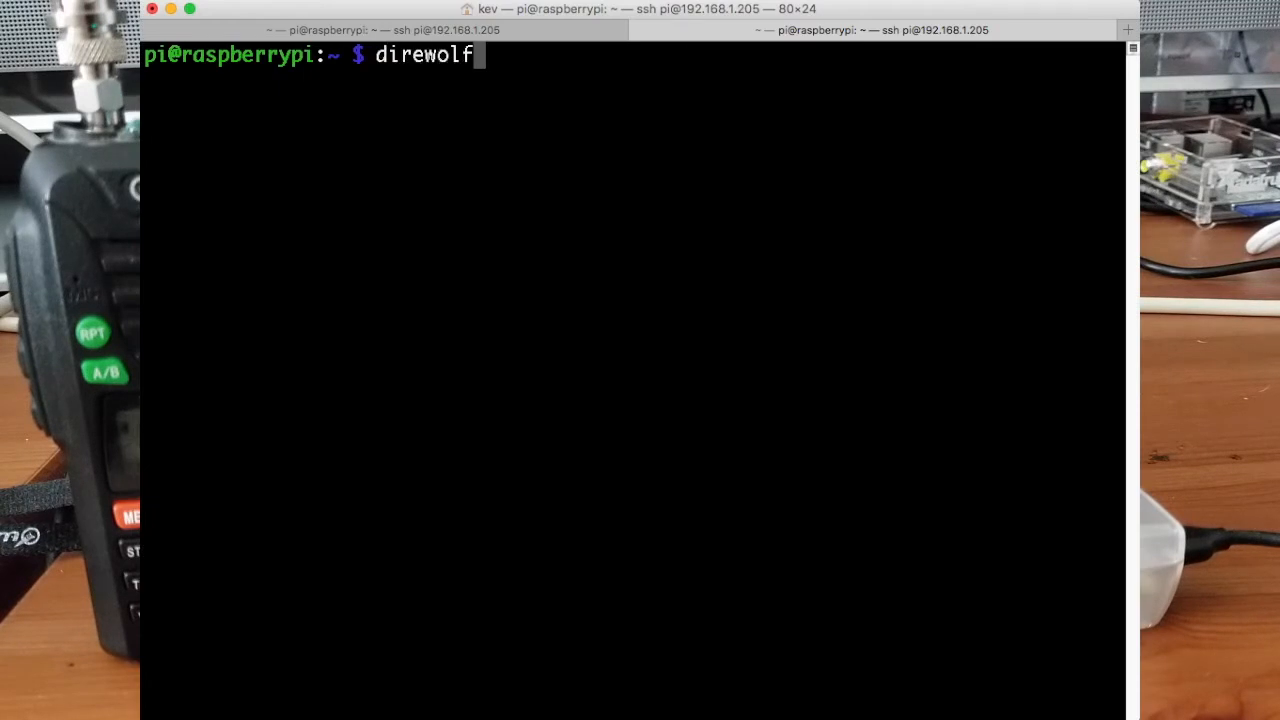
text(-)
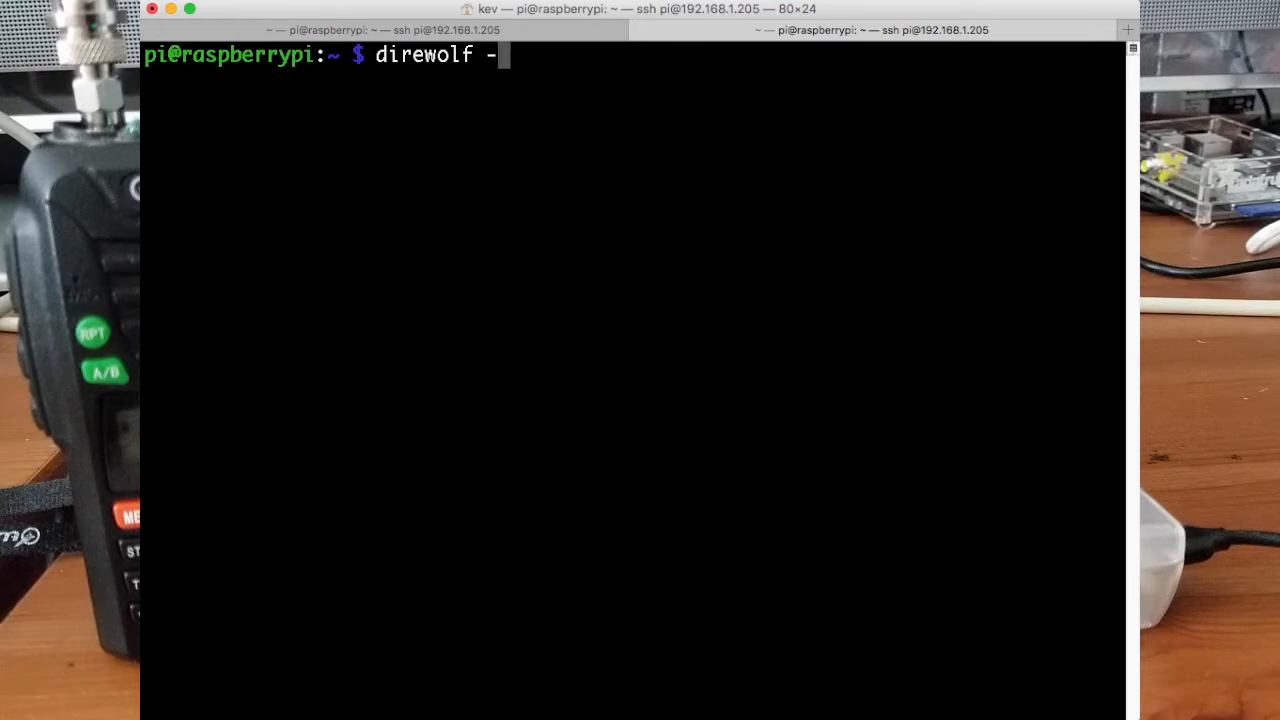
text(t 0)
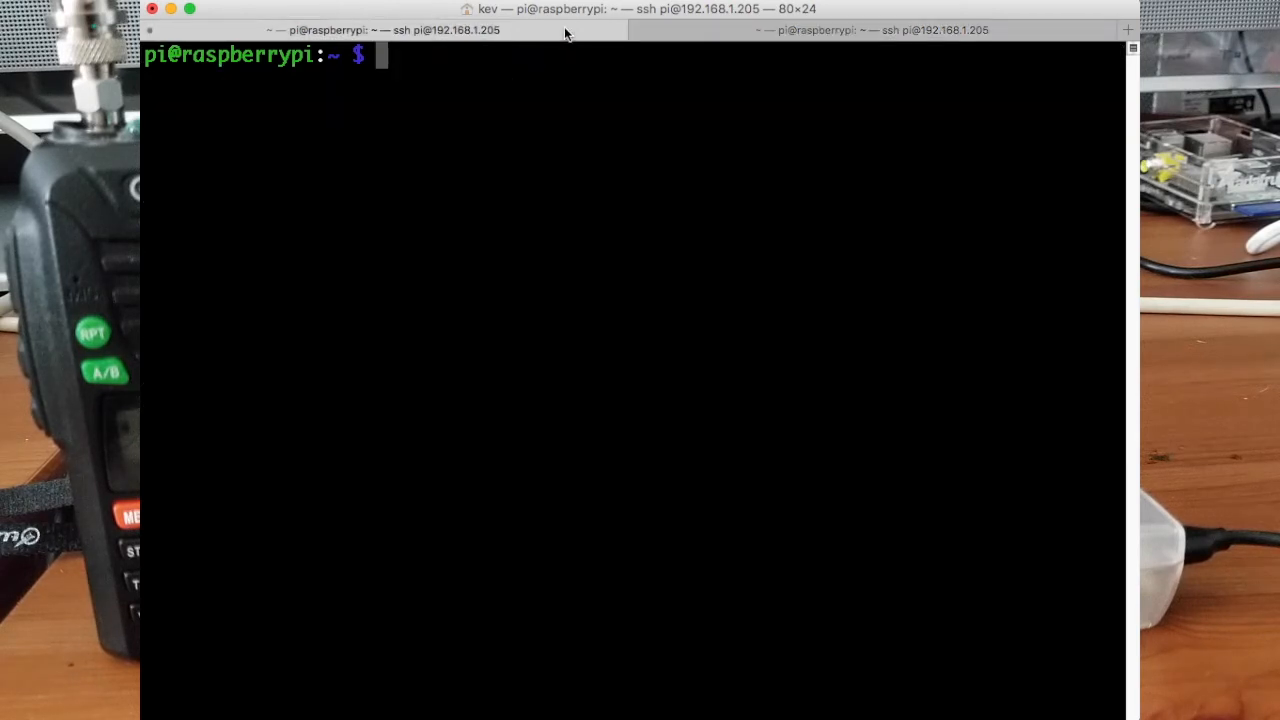
Run startax25.sh, inspect startnode.sh, then run startnode.sh to bind ax0 and nr0.
text(./startax25.sh)
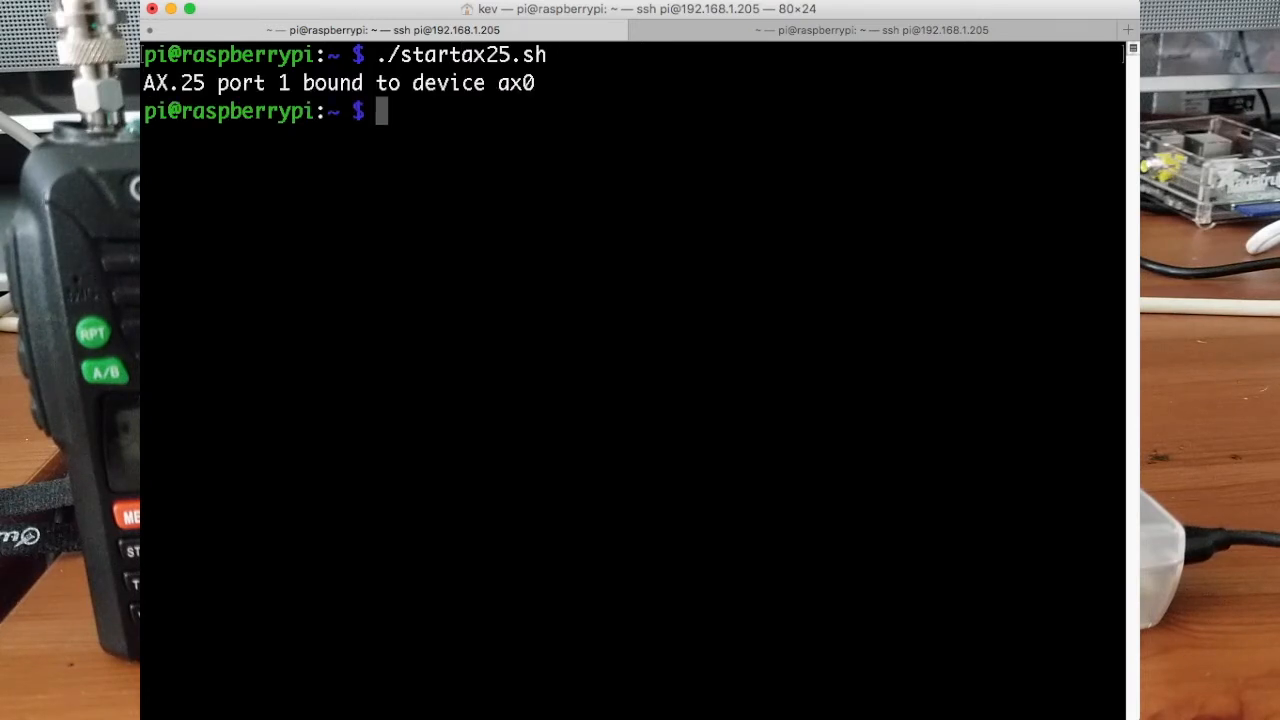
text(cat startnode.sh)
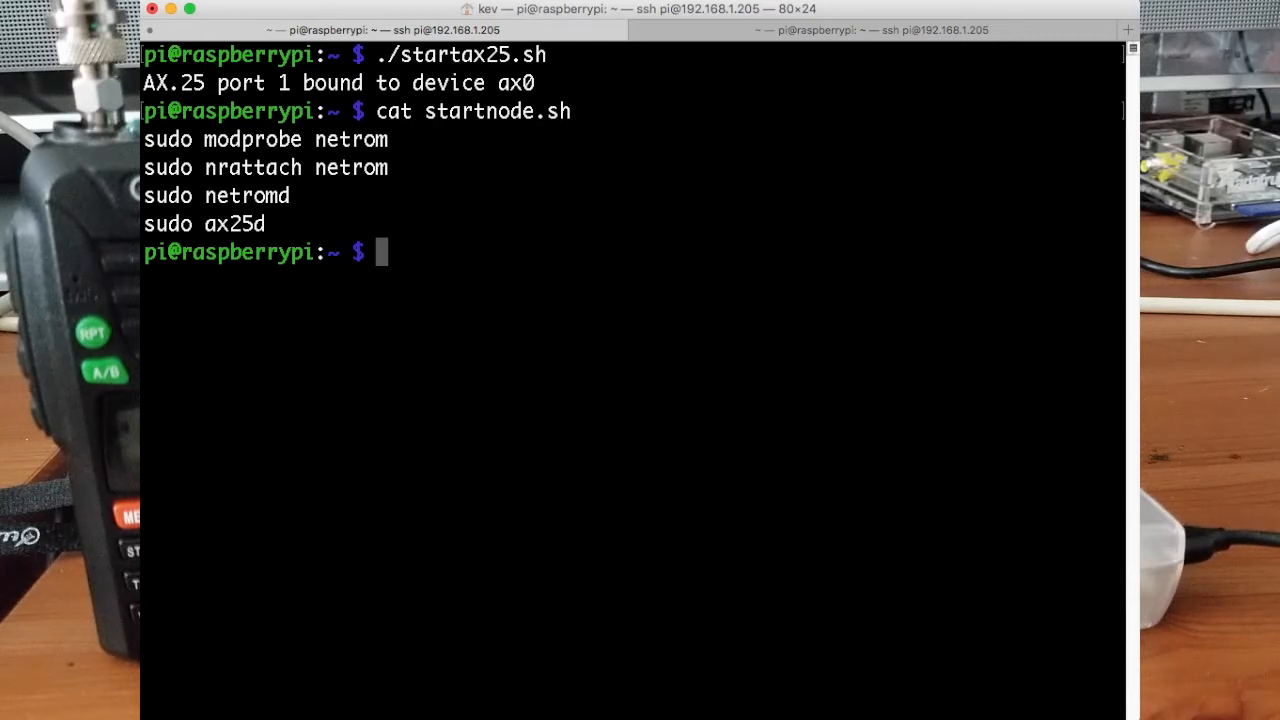
text(./startnode.sh)
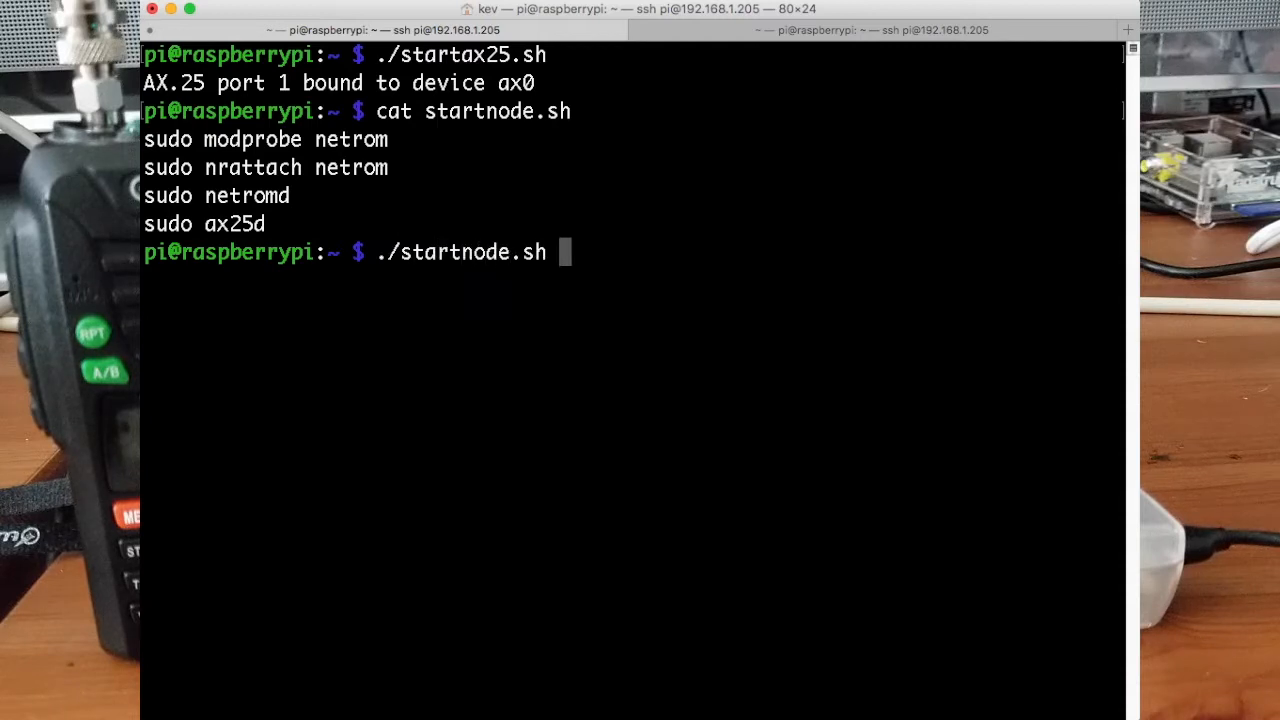
key(Return)
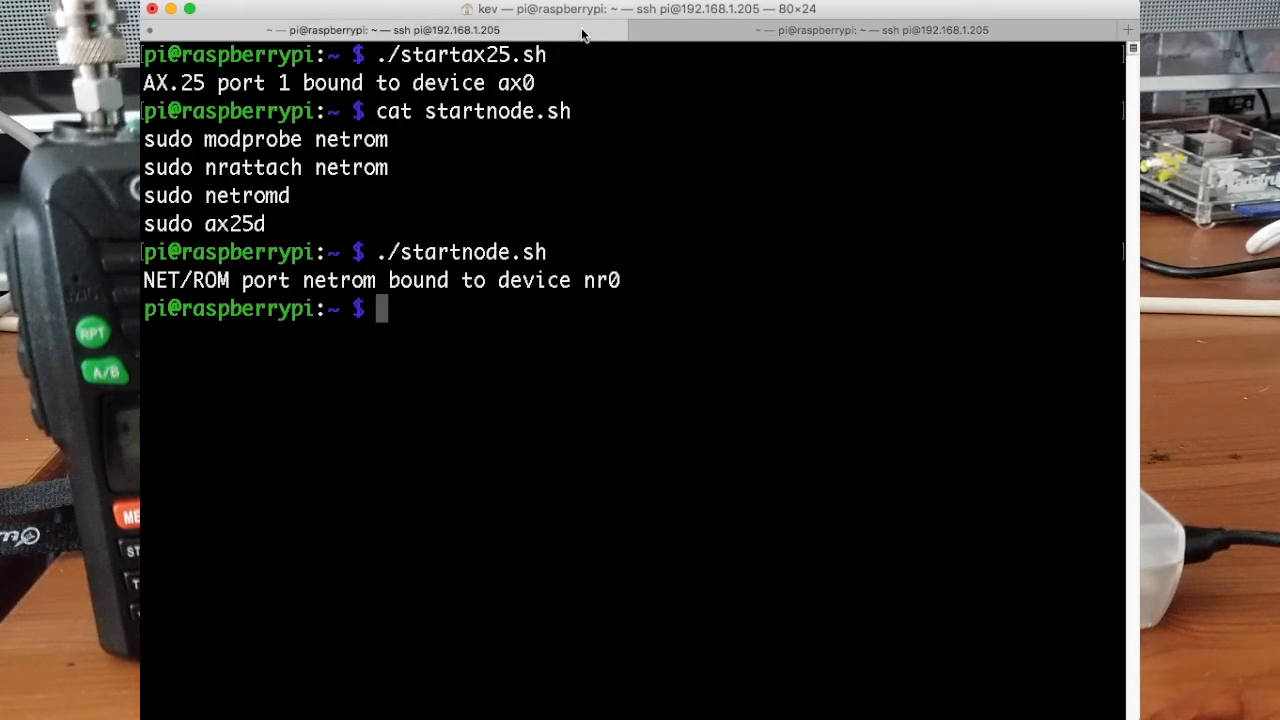
Connect to node BERR37 over AX.25 port 1 with axcall.
text(axcall 1)
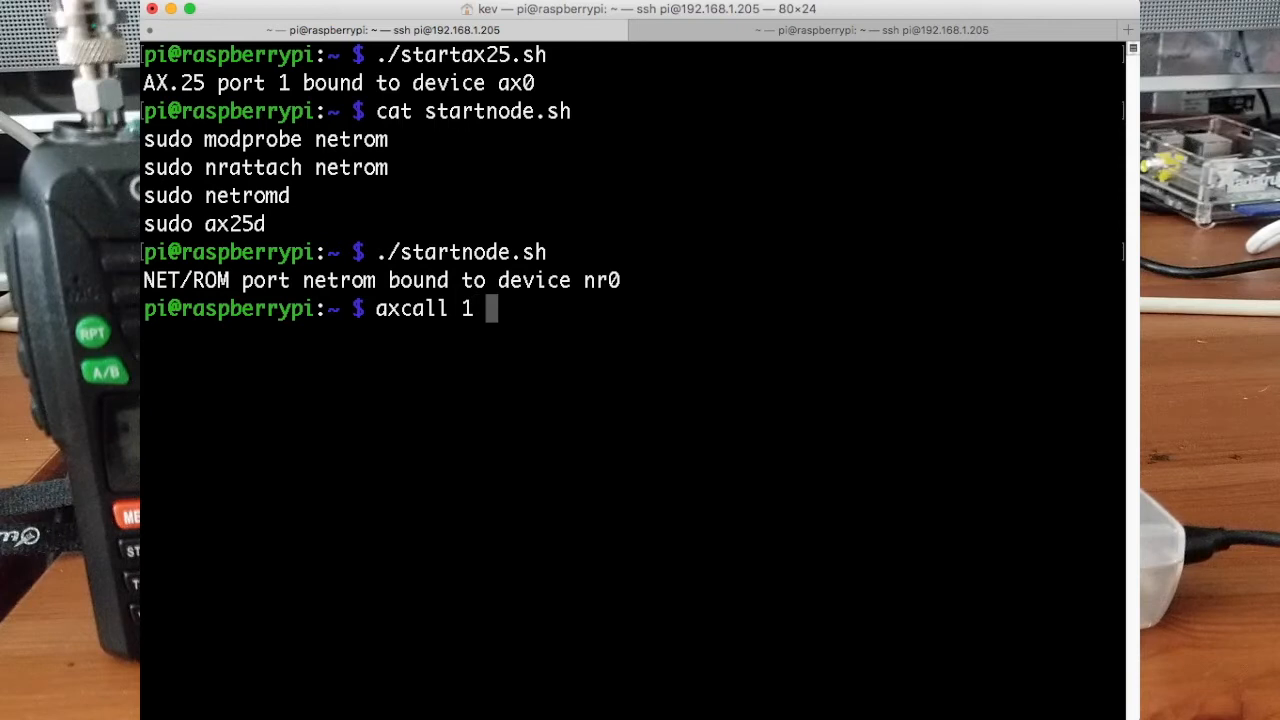
text(berr)
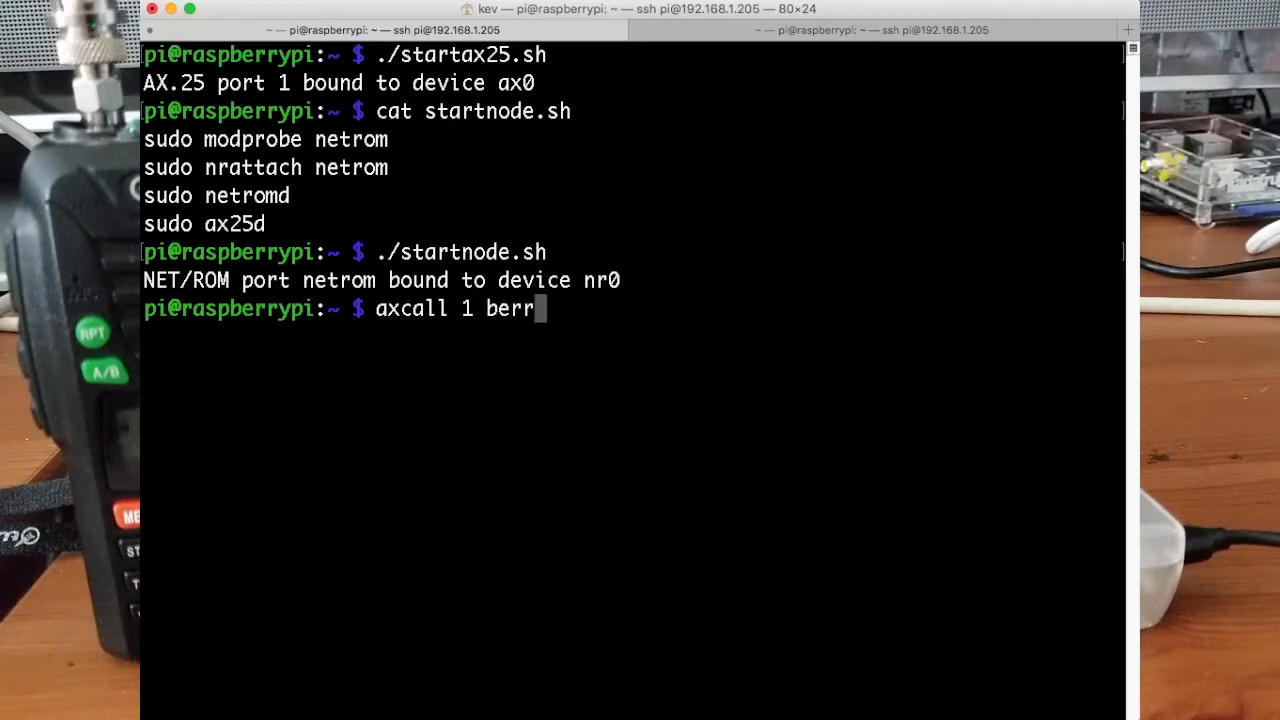
text(37)
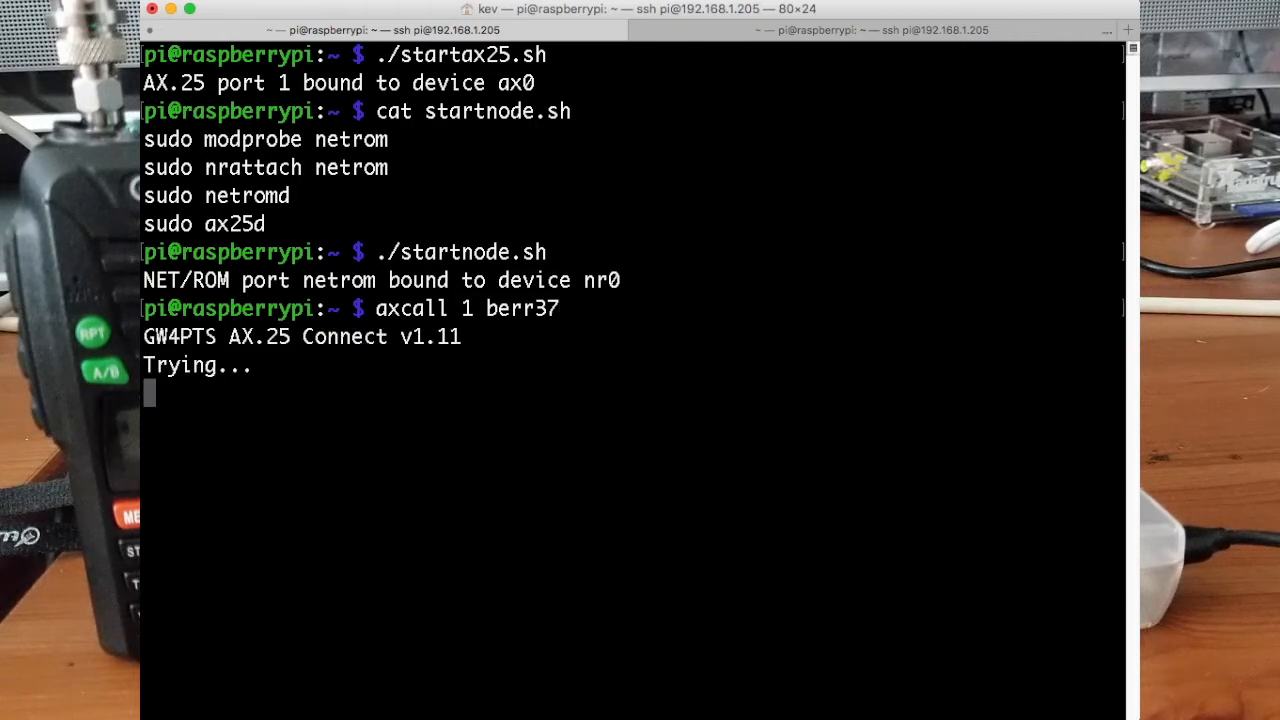
key(ctrl+c)
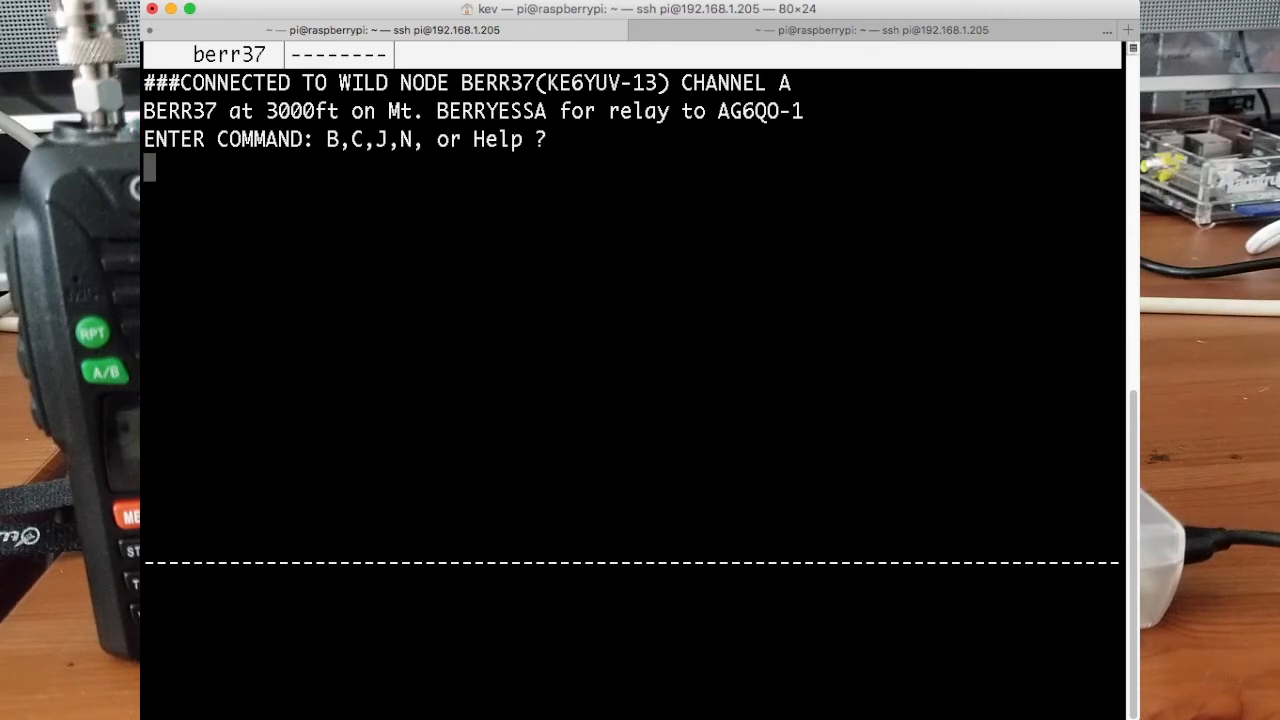
List BERR37's nodes with 'n', then disconnect with 'b'.
text(n)
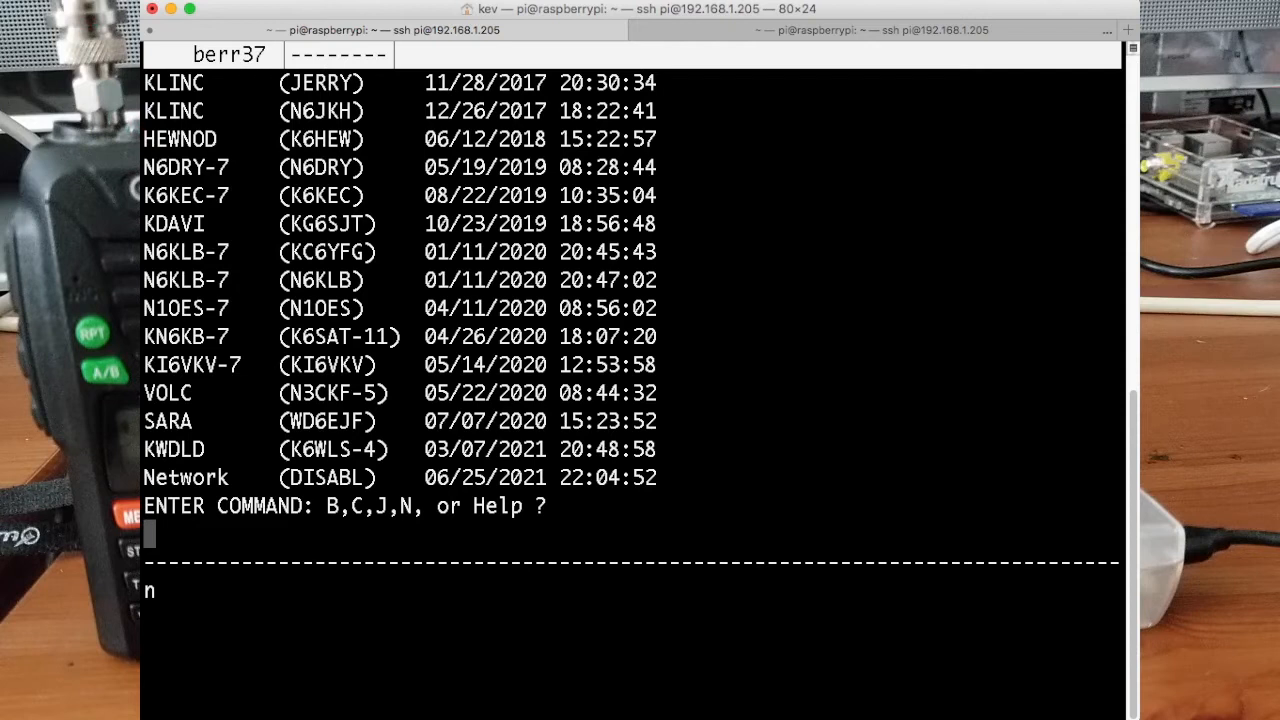
text(b)
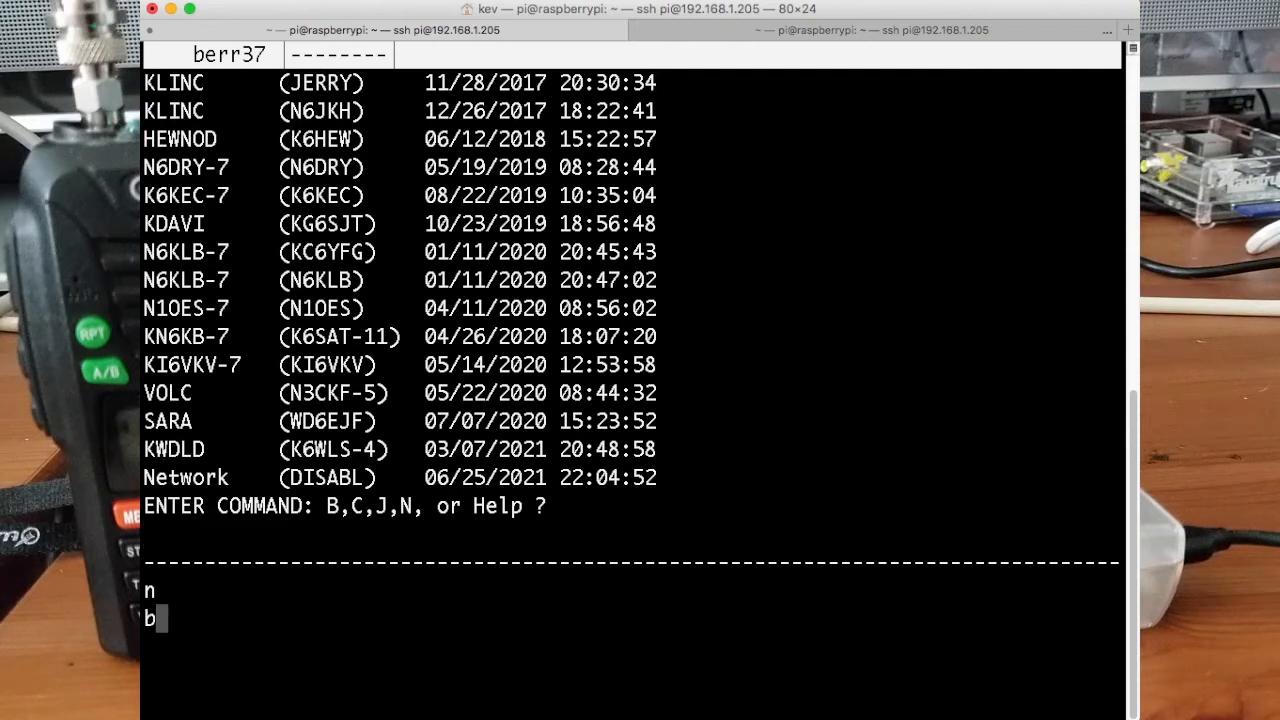
key(enter)
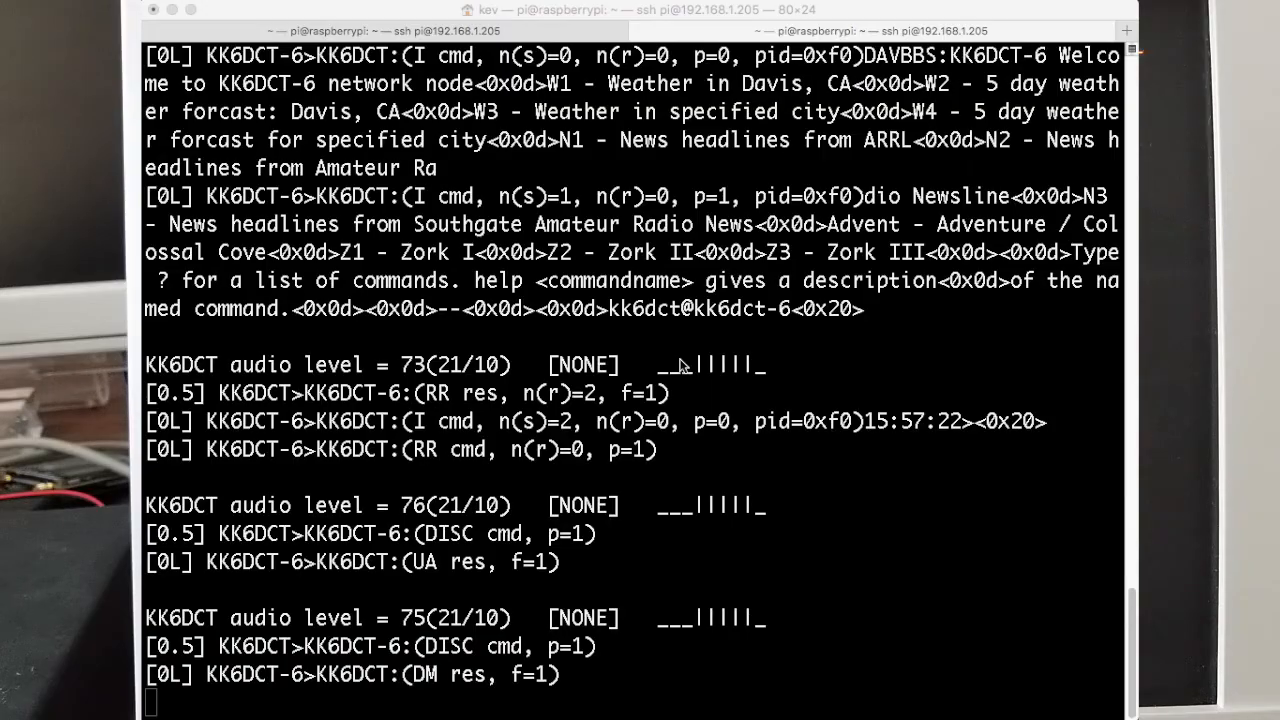
scroll(down, 3)
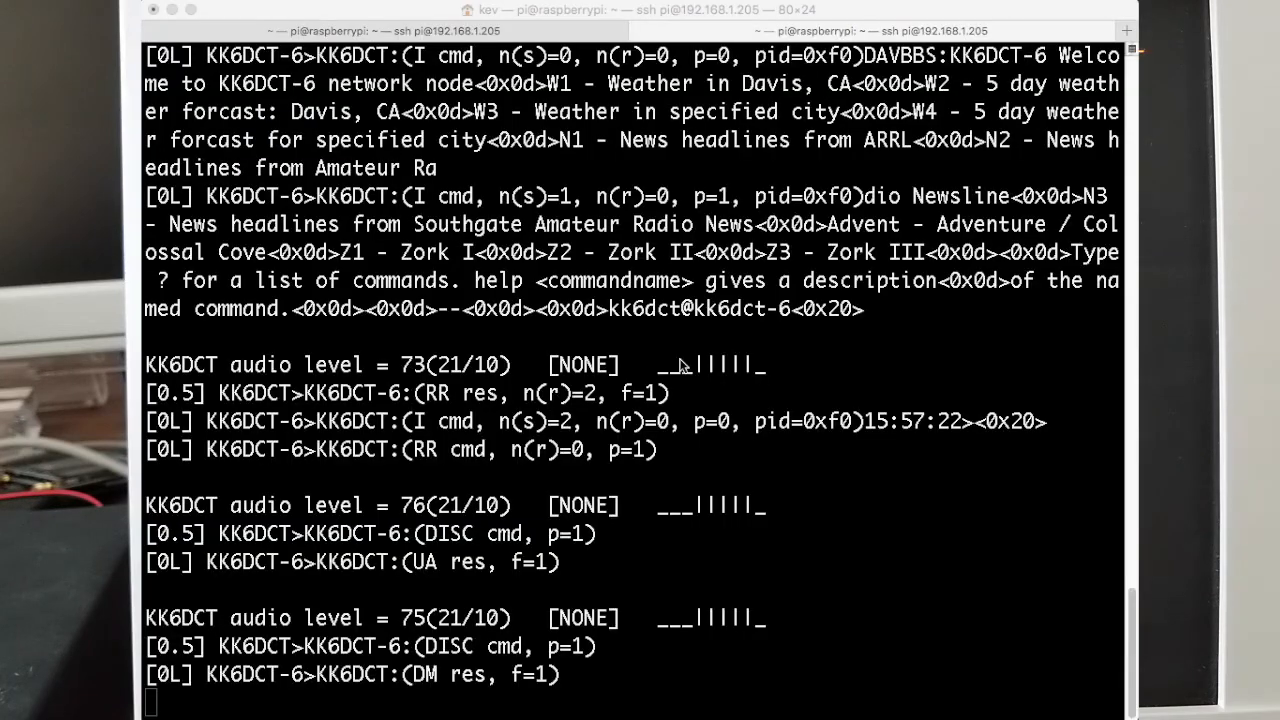
scroll(down, 3)
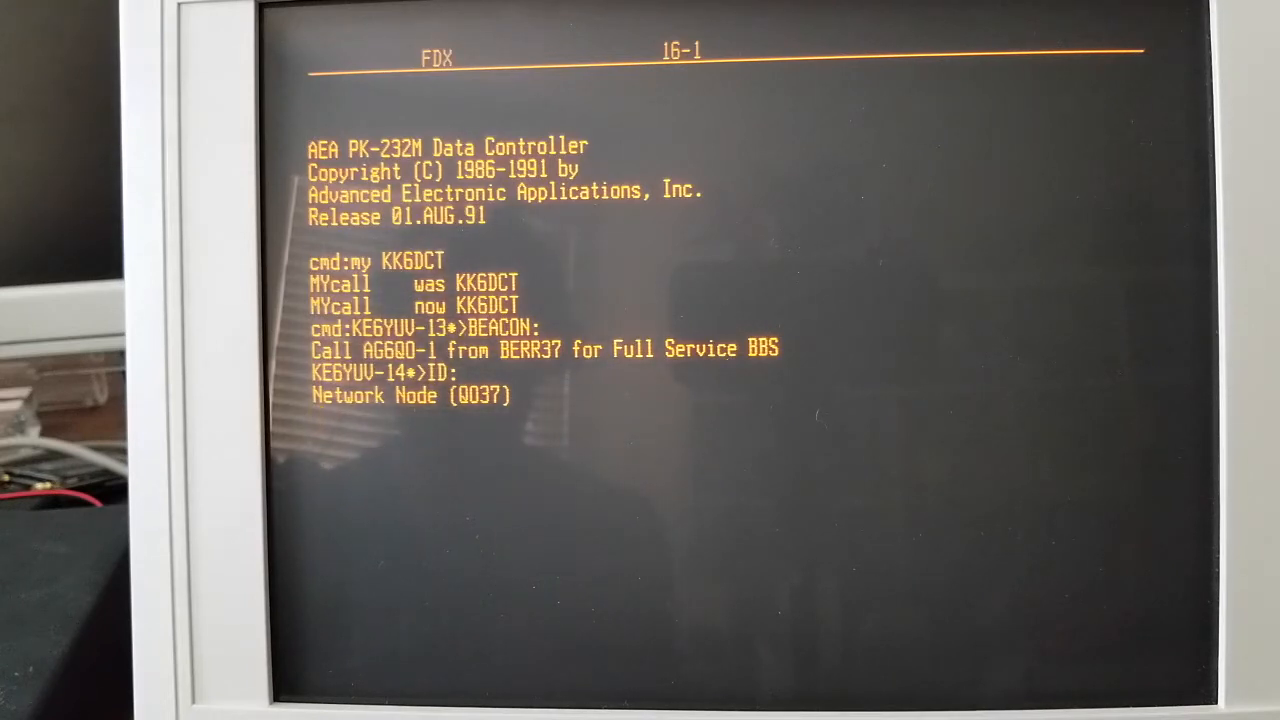
Connect to node KK6DCT-6 with 'c KK6DCT-6'.
text(c KK)
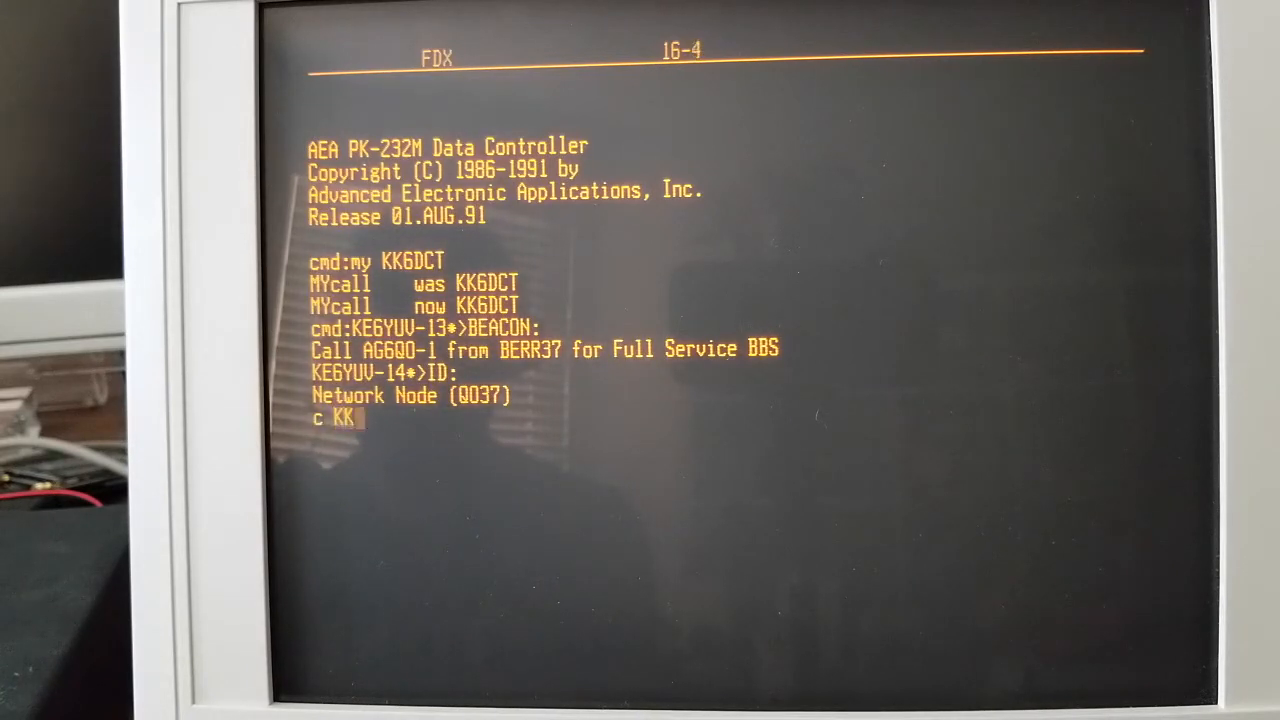
text(6D)
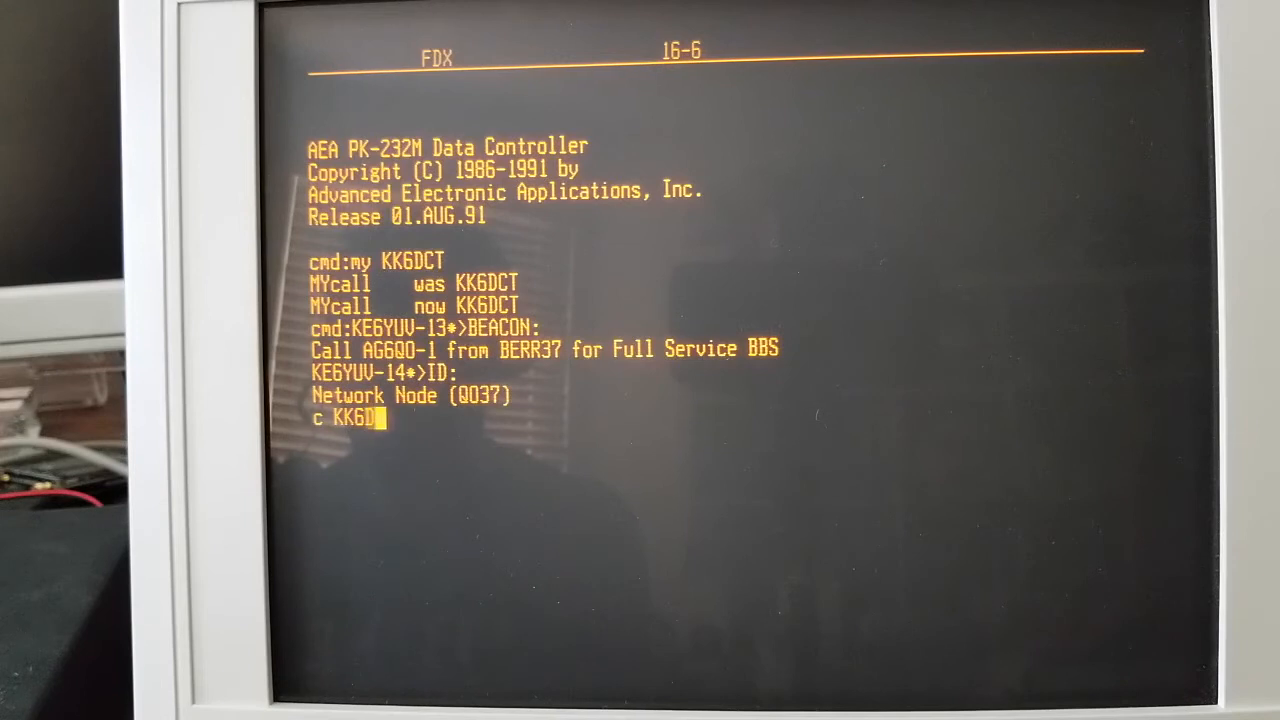
text(CT)
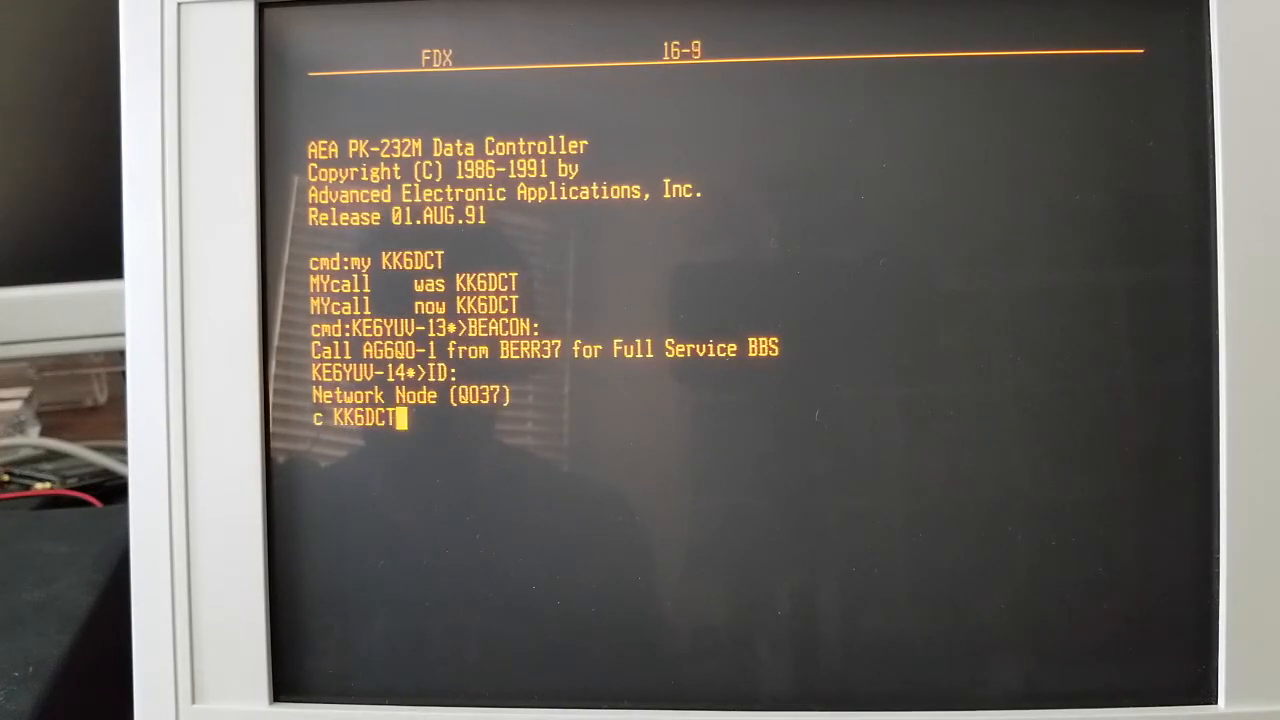
text(-6)
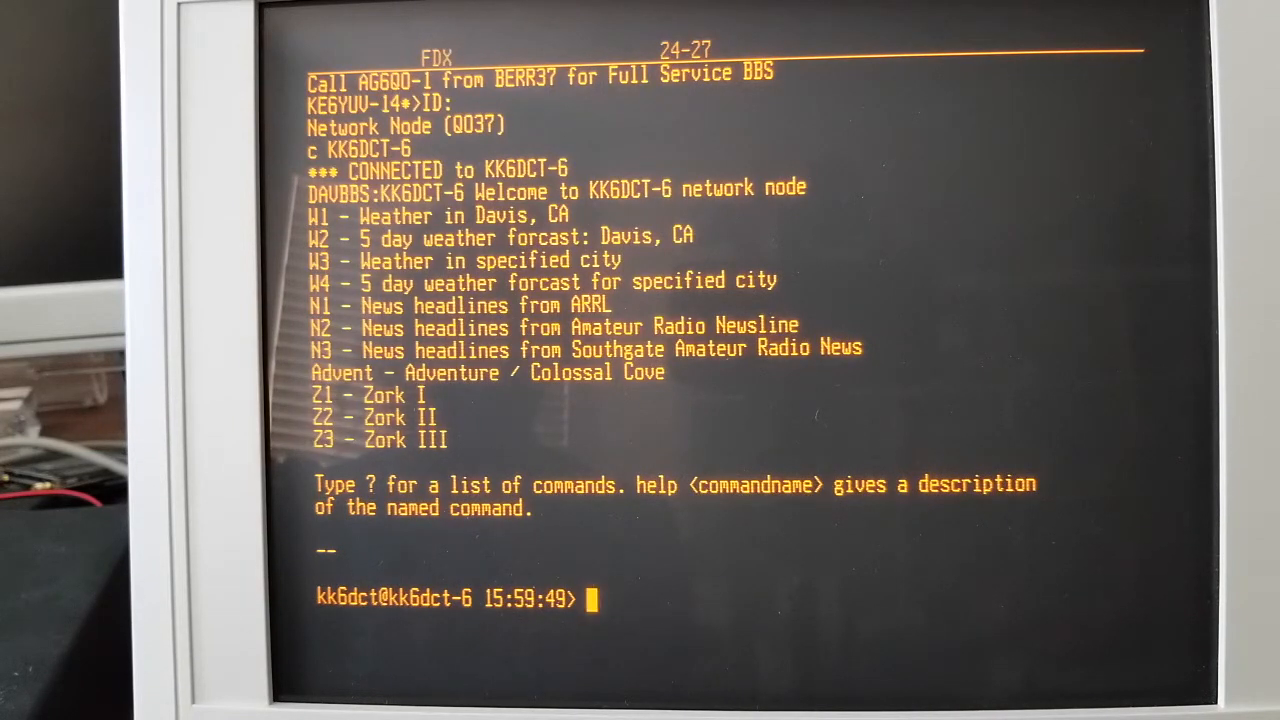
Request current Davis weather (w1) and the five-day Davis forecast (w2).
text(1)
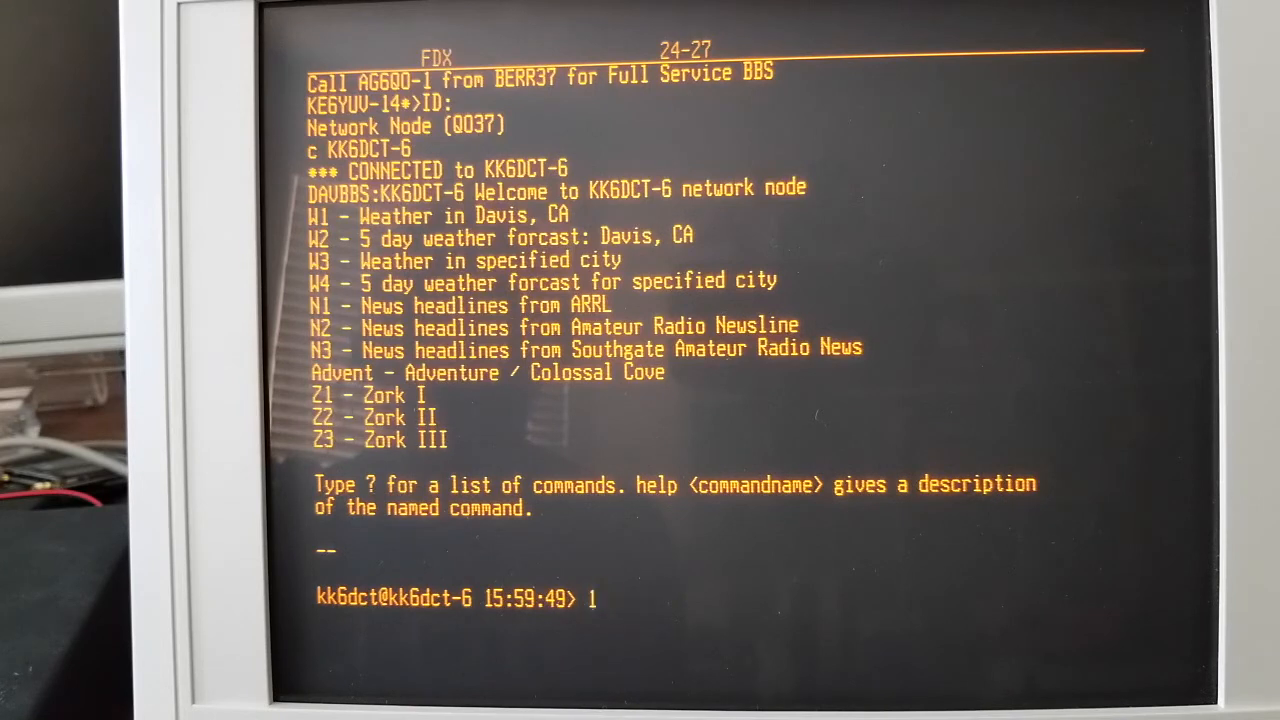
text(w1)
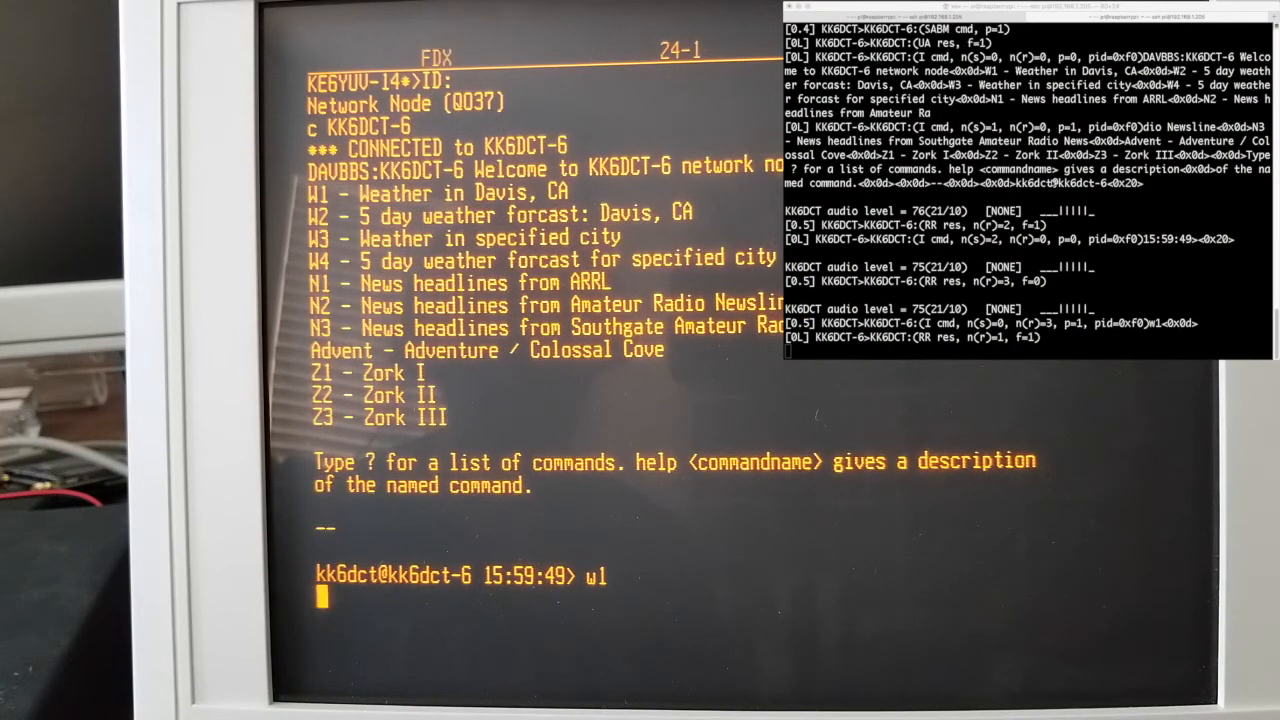
key(Return)
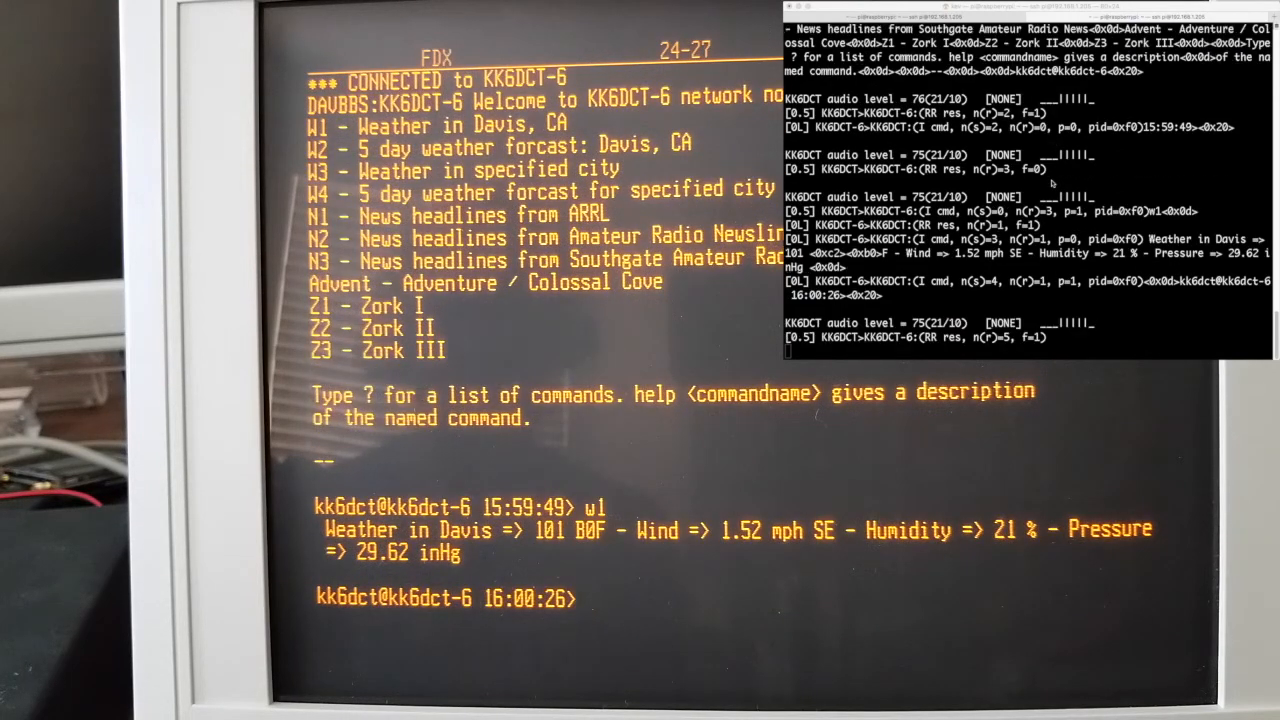
text(w)
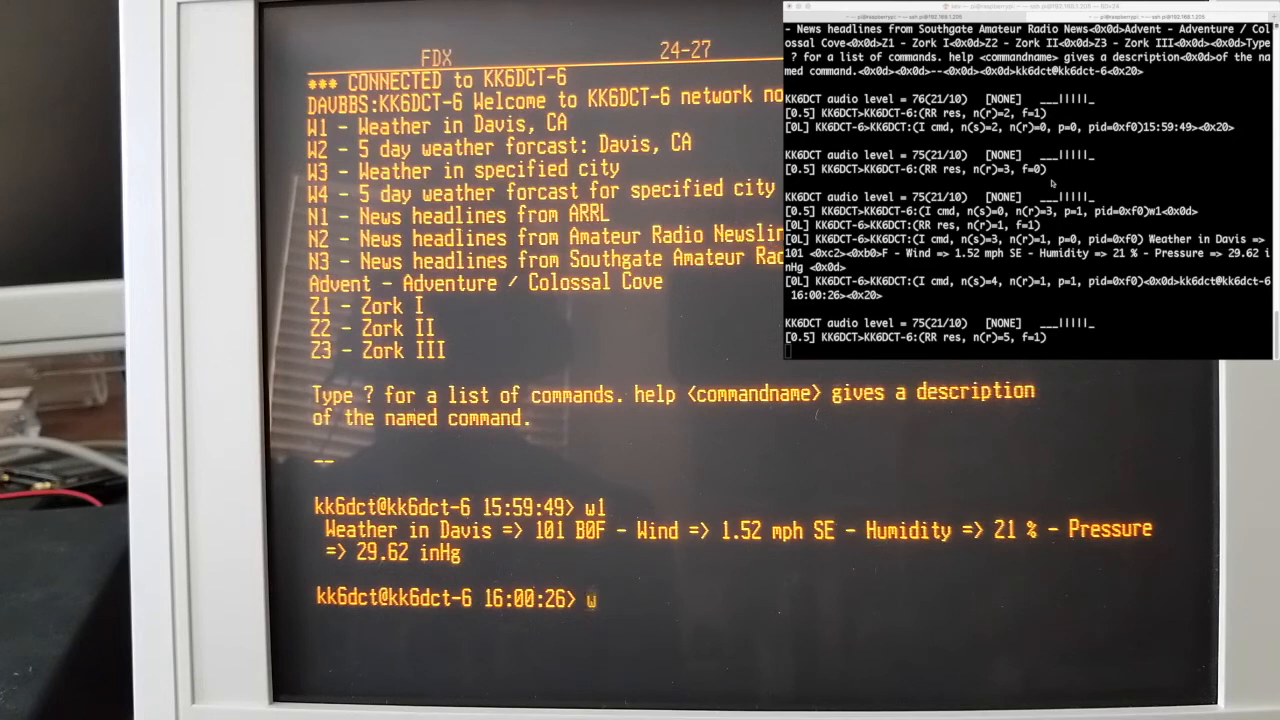
text(2)
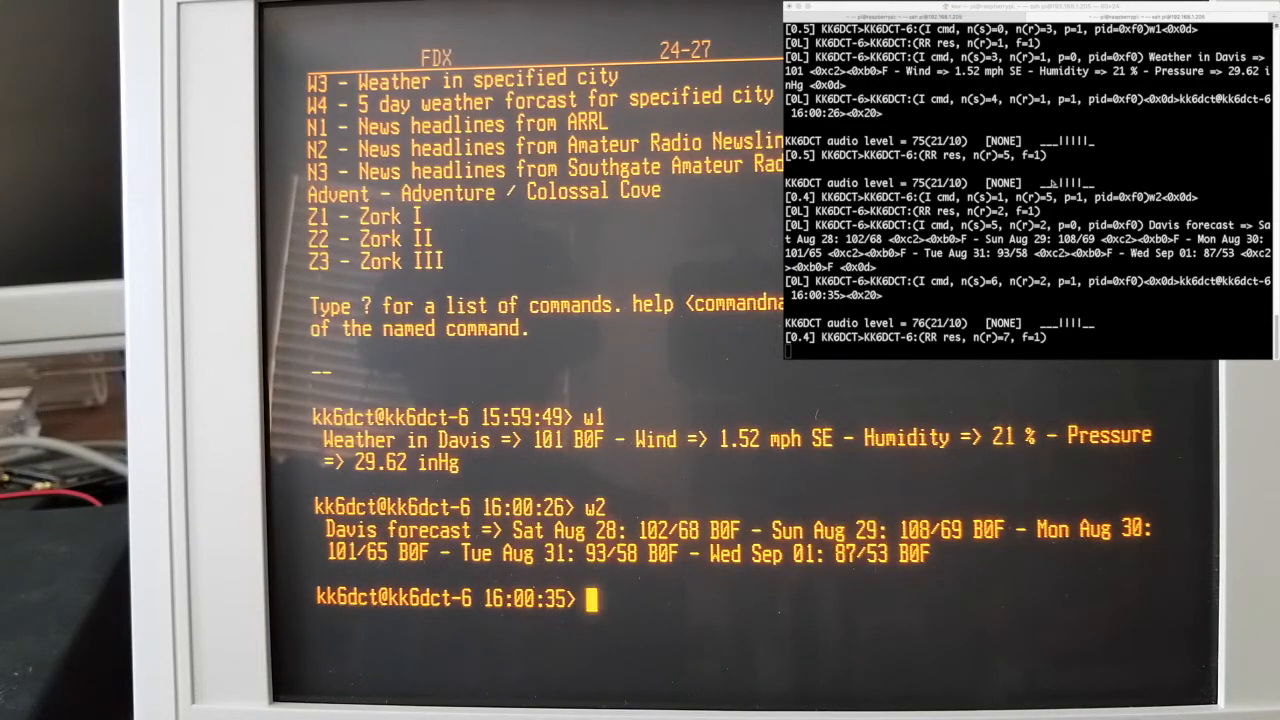
text(w)
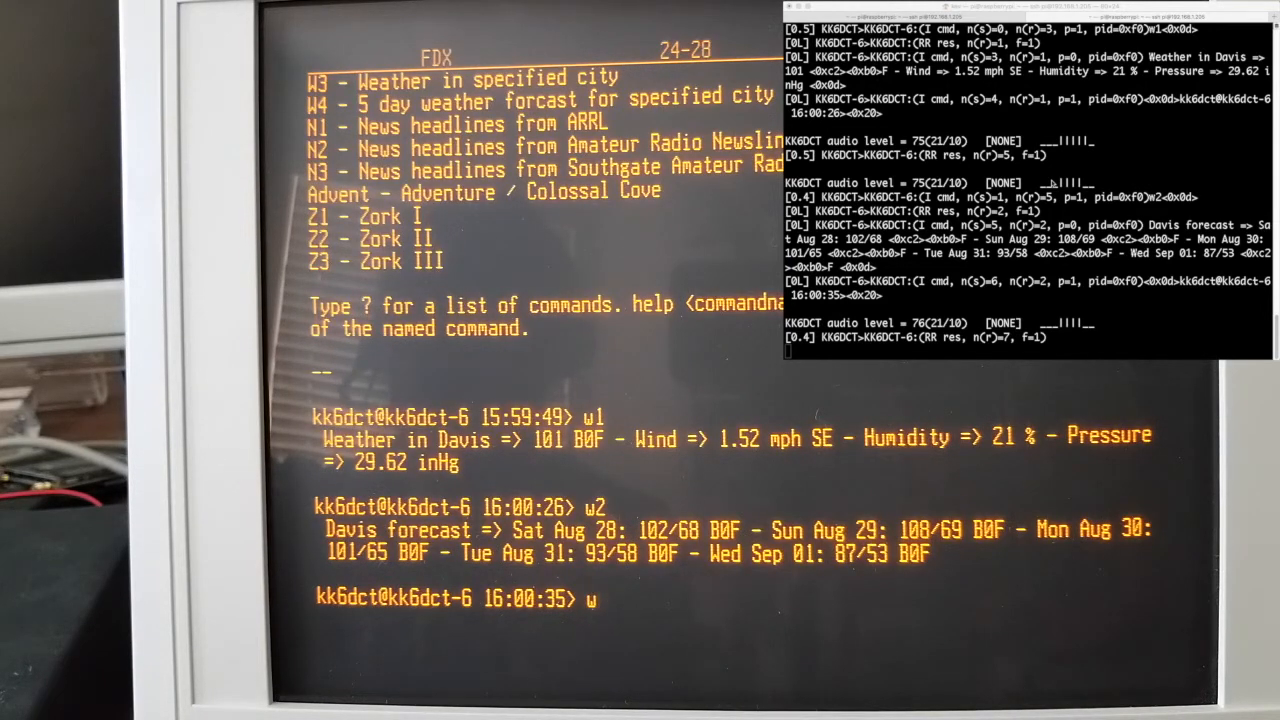
Request the five-day forecast (w4) for Sacramento,CA,USA.
text(4)
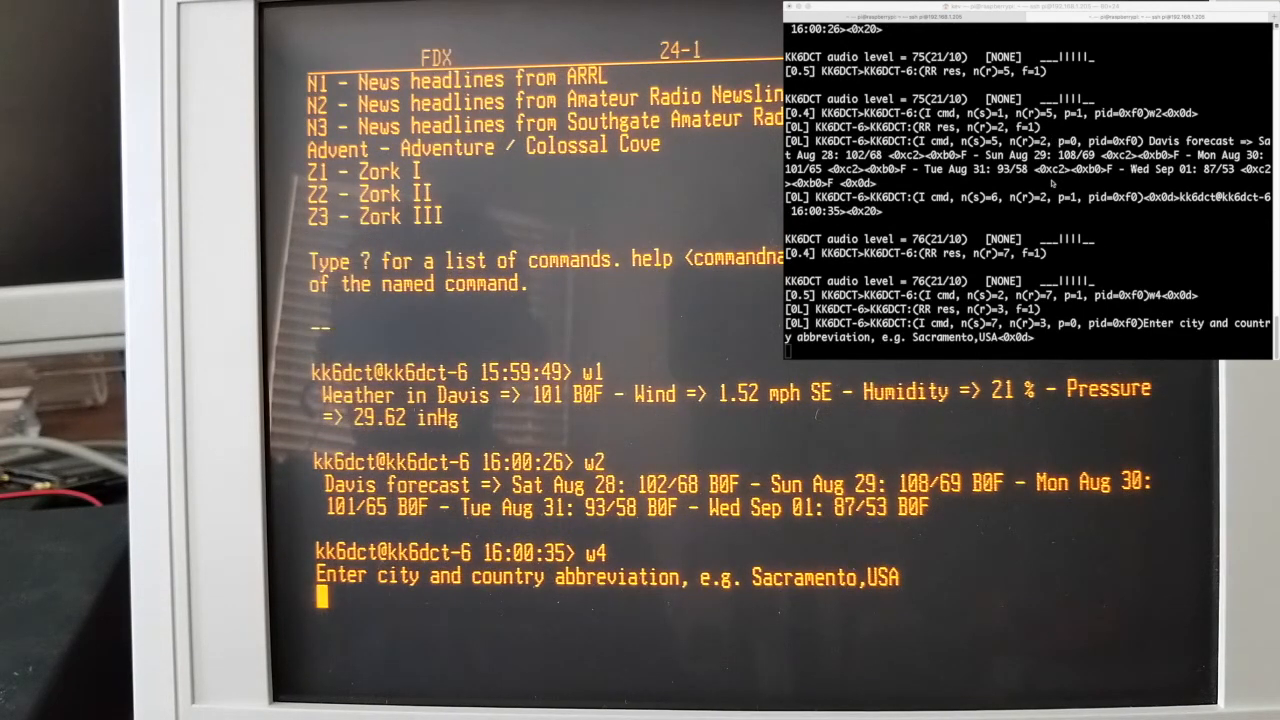
text(Sa)
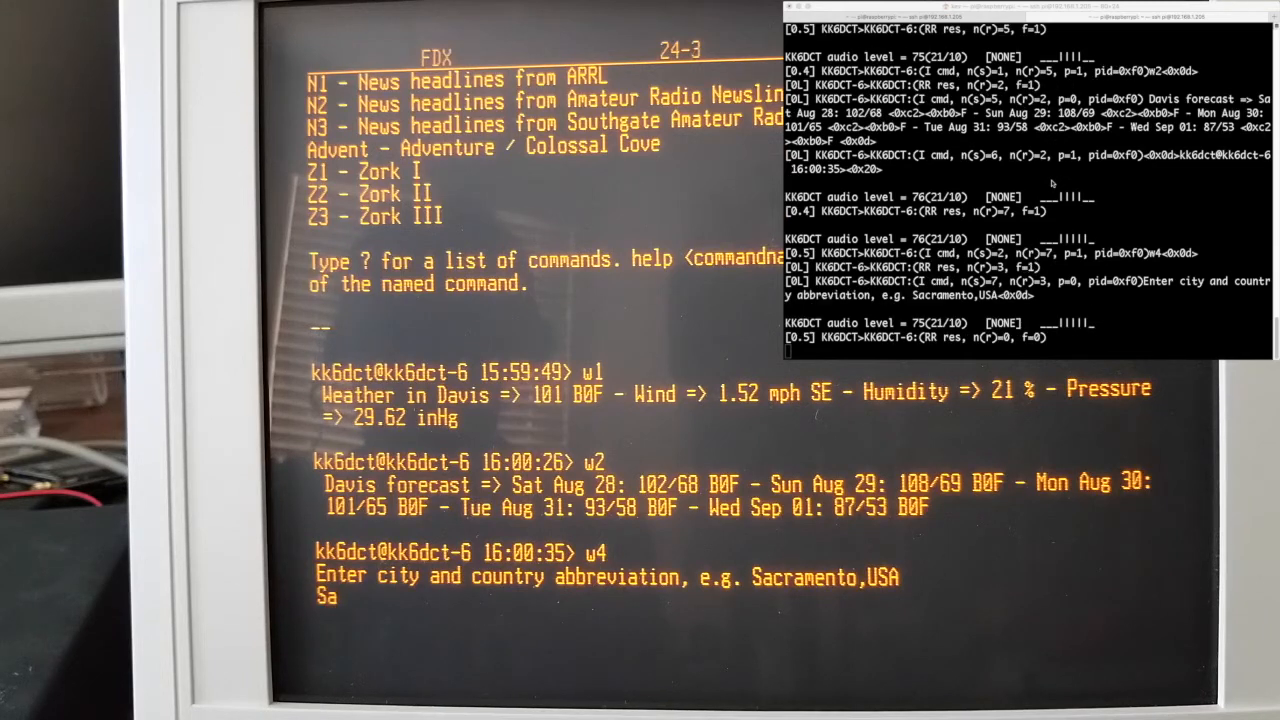
text(cramento)
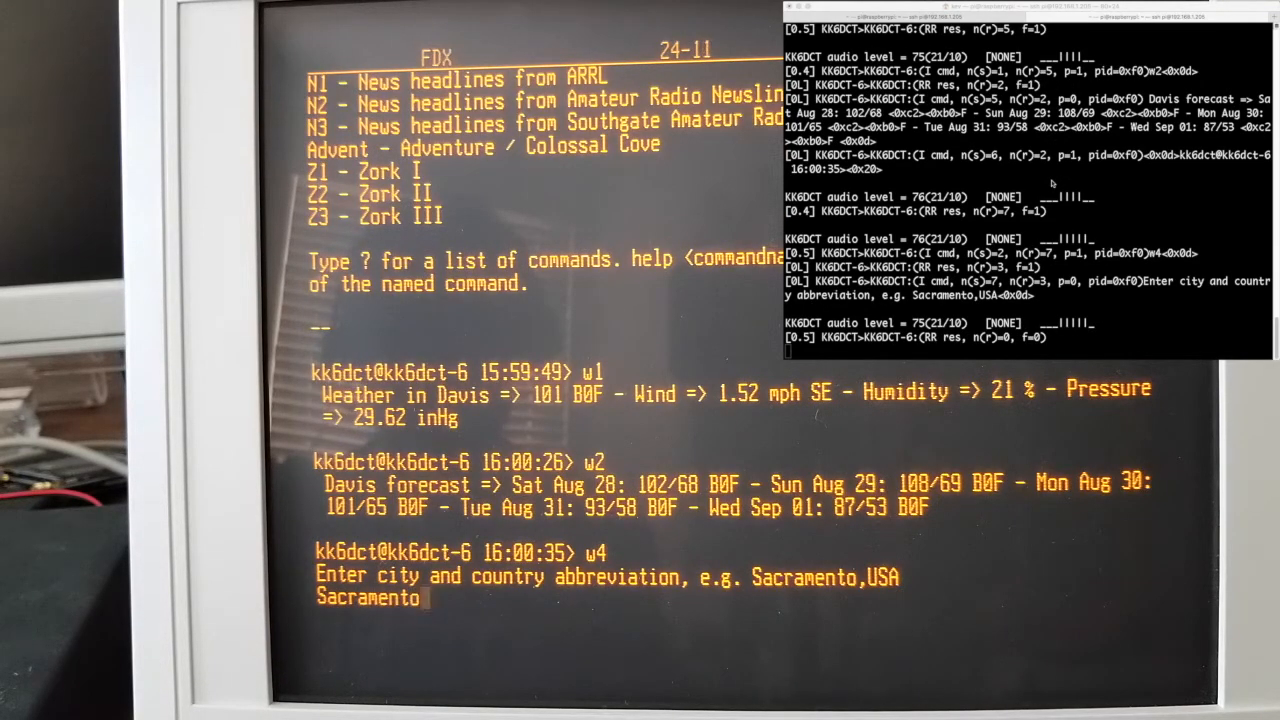
text(,CA,USA)
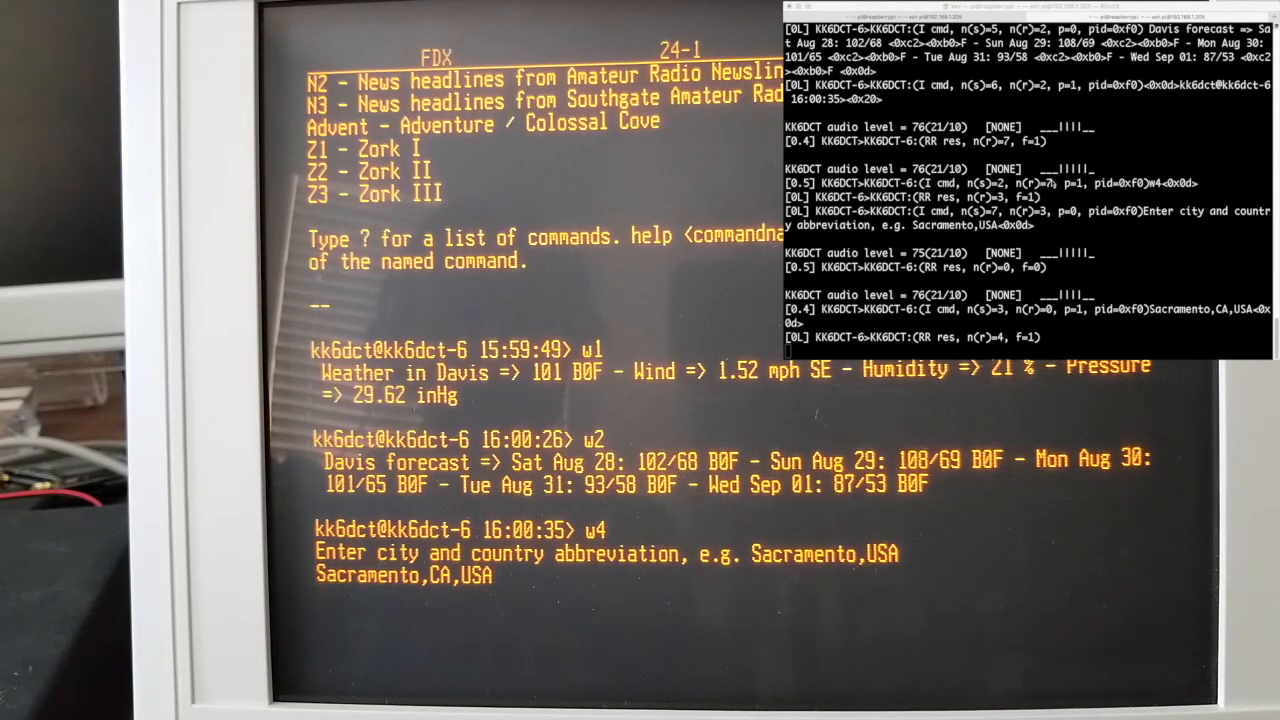
text(S)
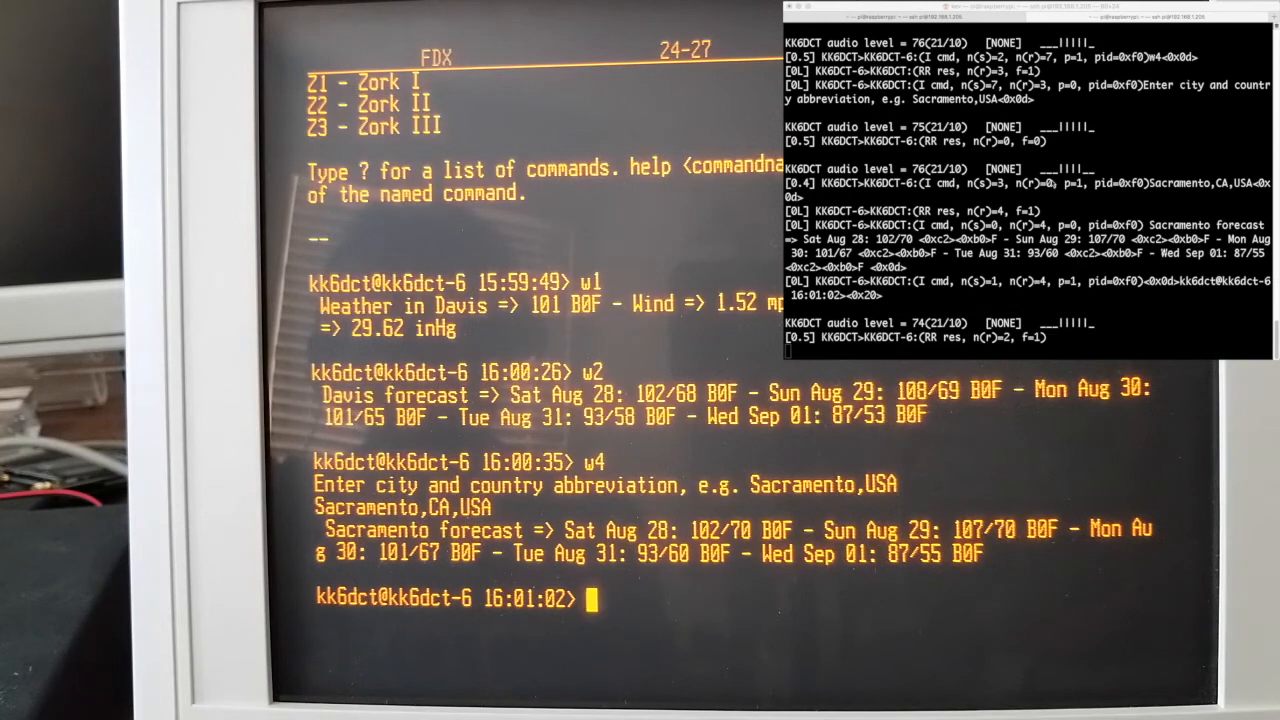
Enter '?' to show the KK6DCT-6 BBS command list.
text(?)
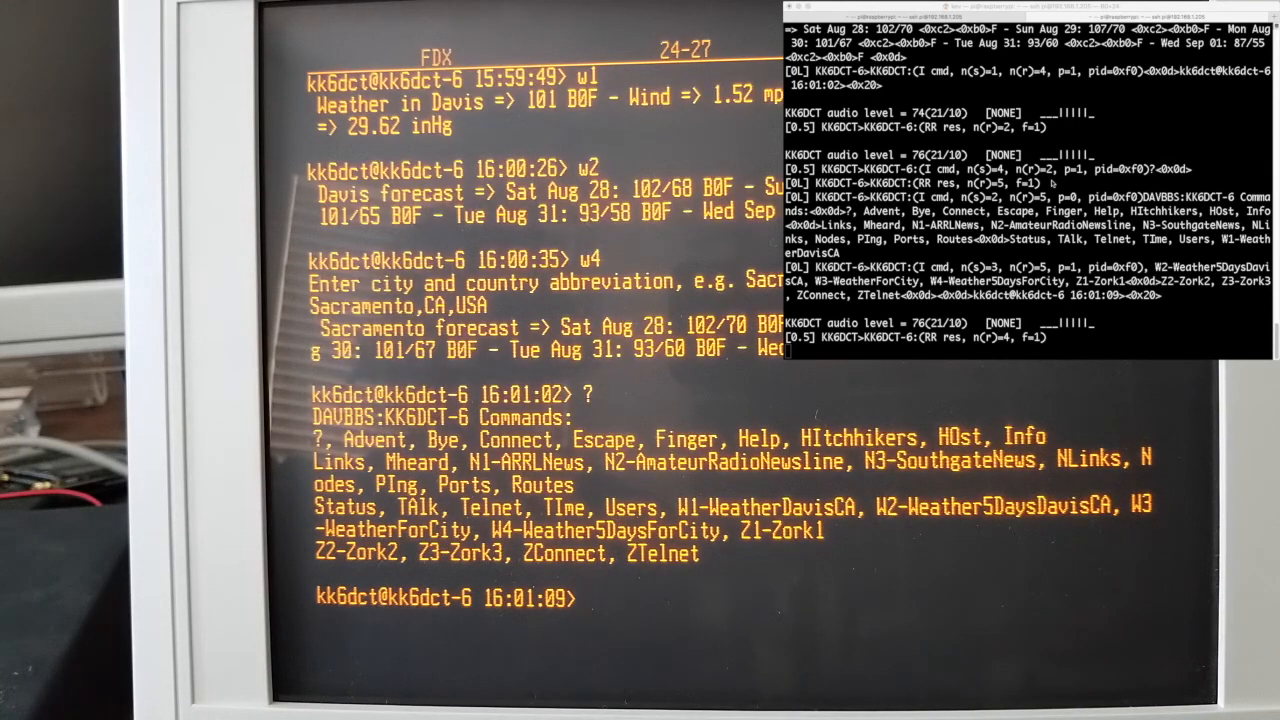
Request ARRL headlines (n1), scroll through them, then request Southgate news (n3).
text(n1)
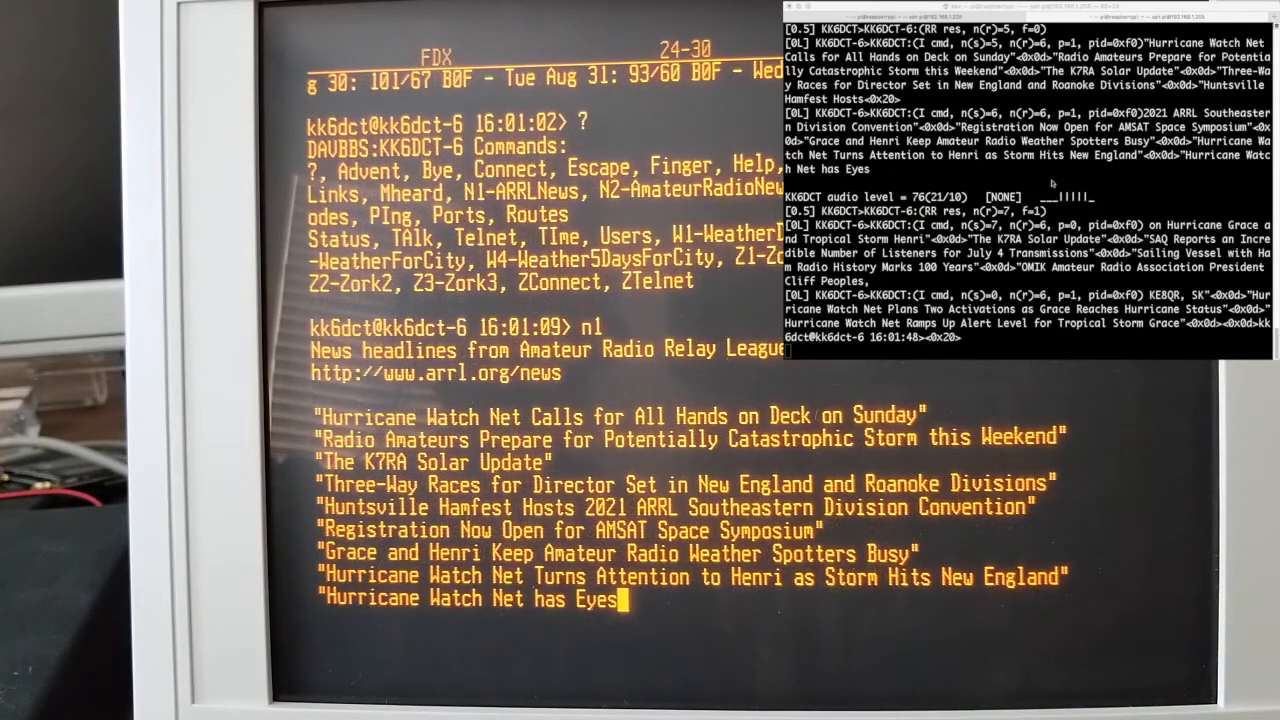
scroll(down, 3)
text(n2)
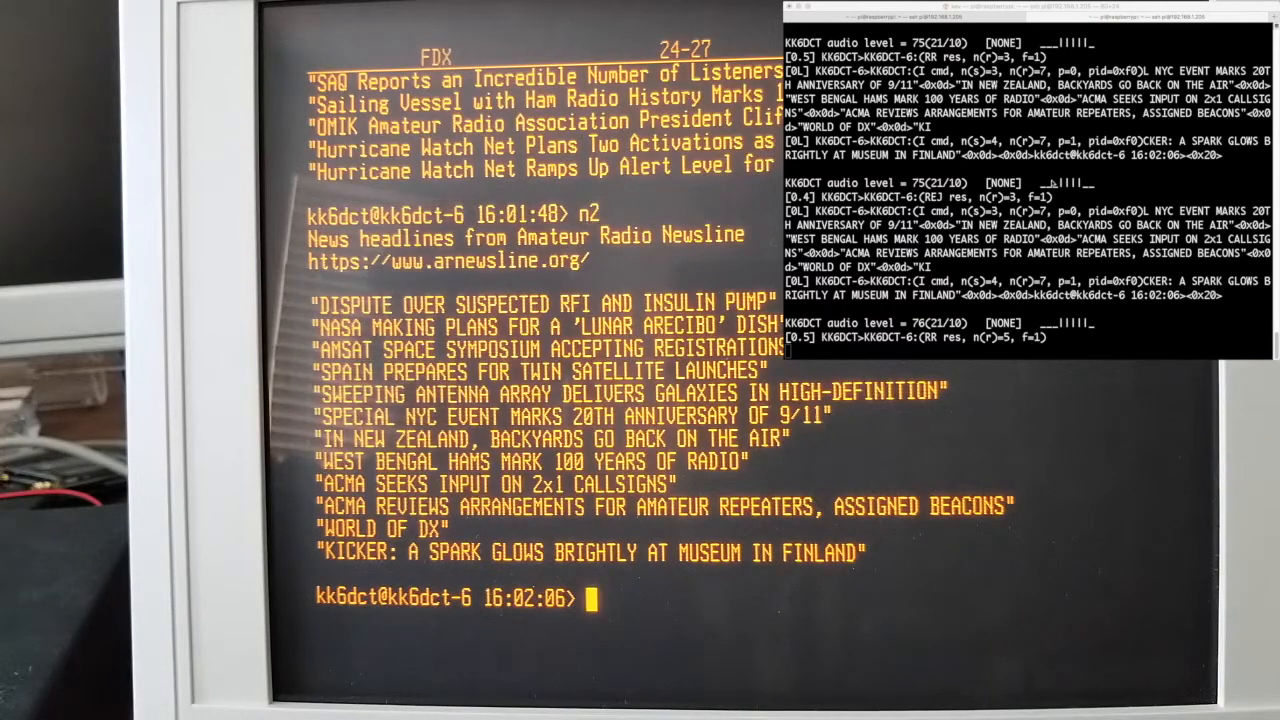
text(n3)
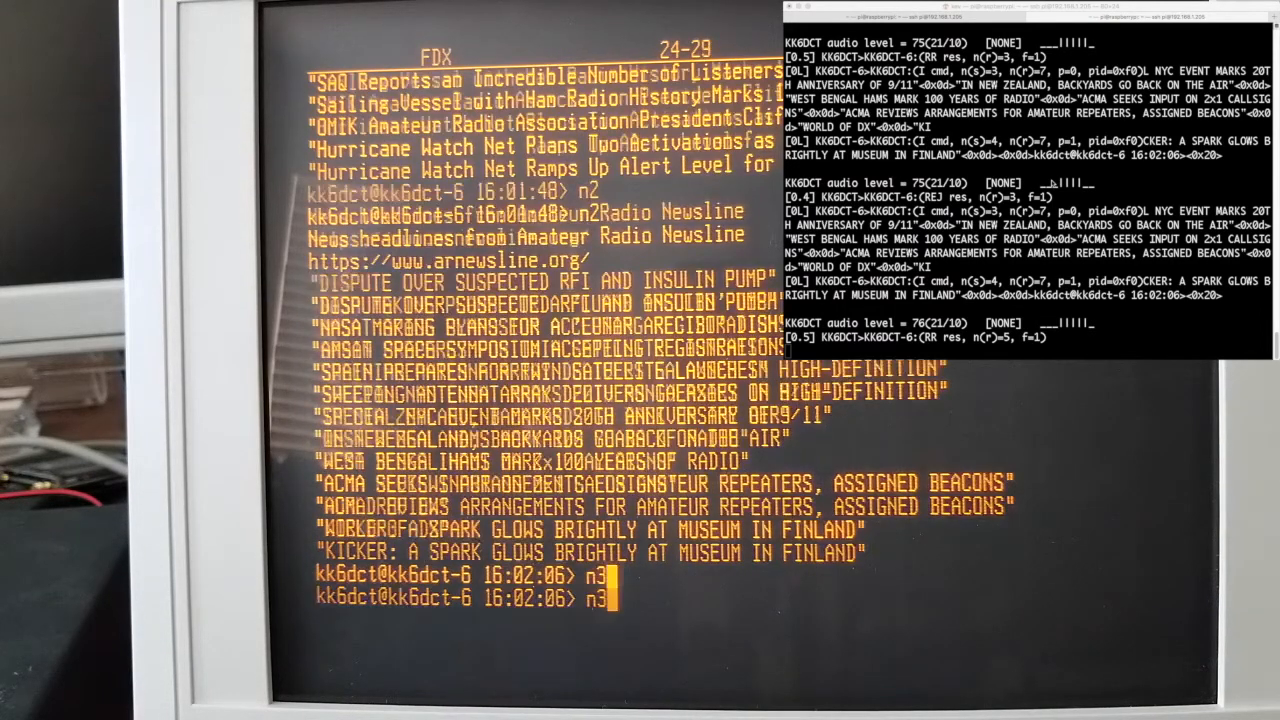